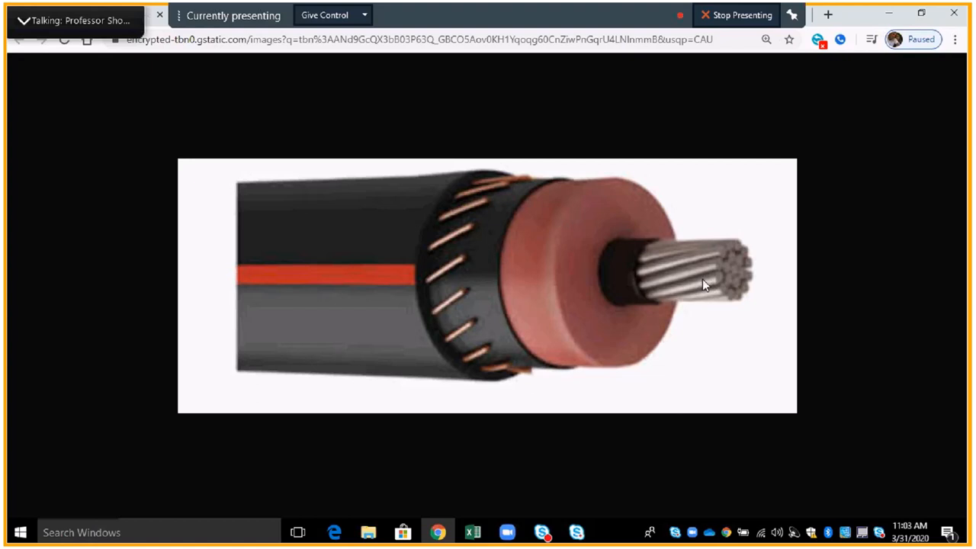
mouse_move(430, 282)
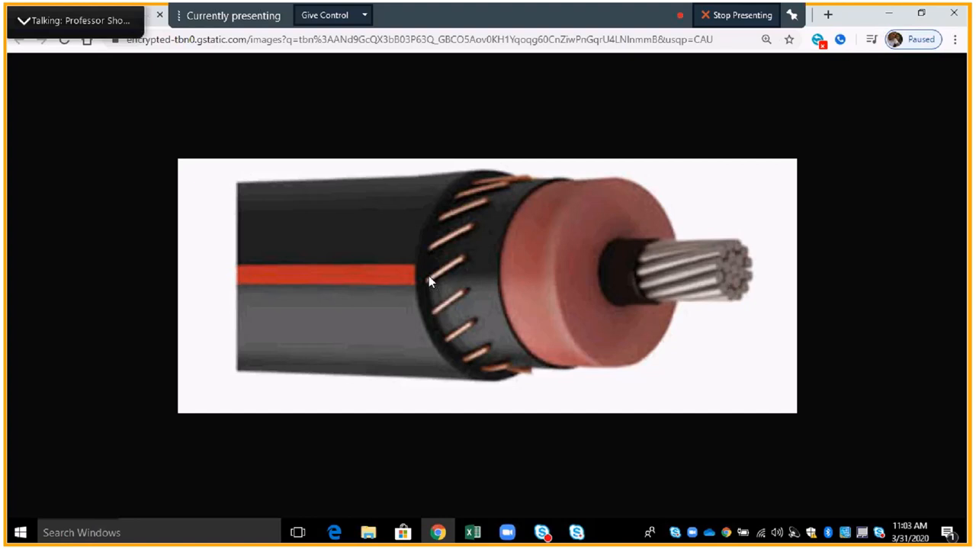
mouse_move(457, 281)
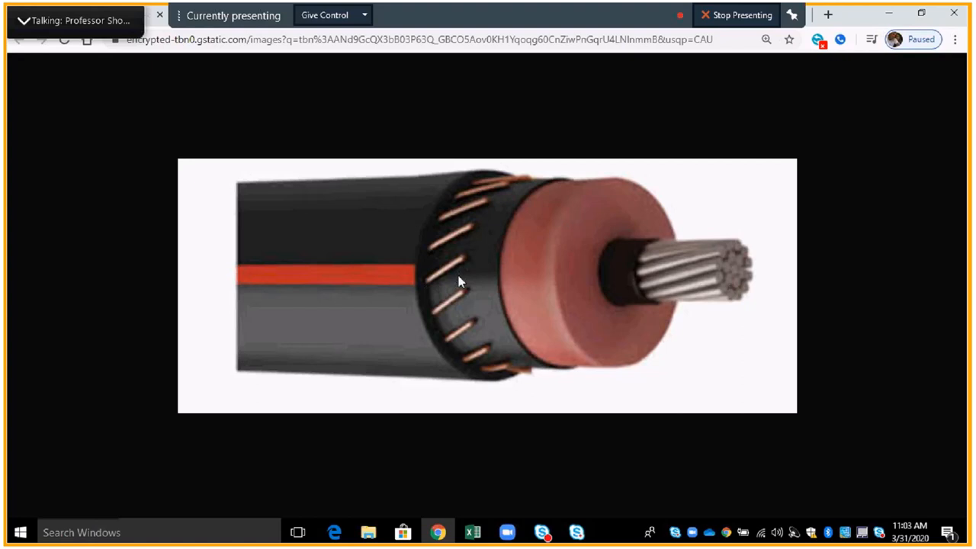
mouse_move(425, 271)
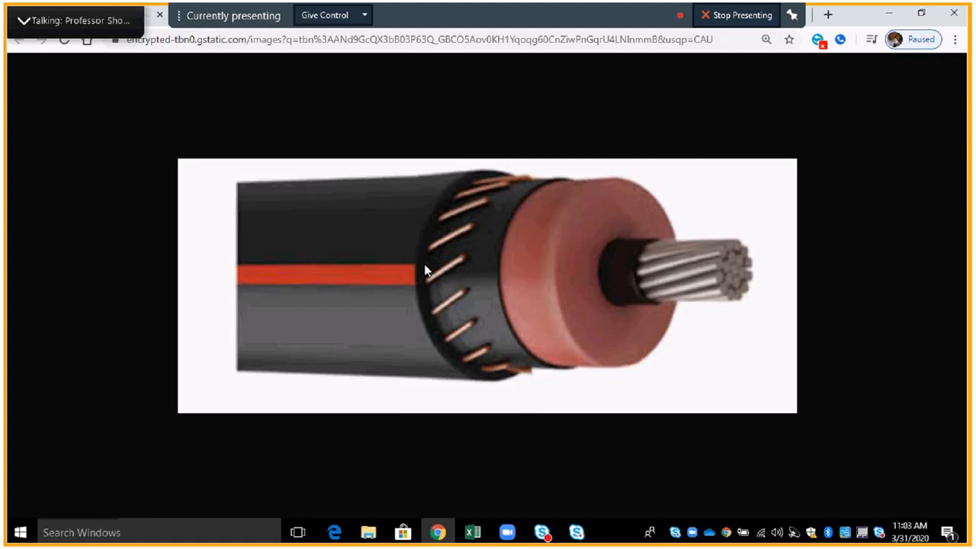
mouse_move(714, 282)
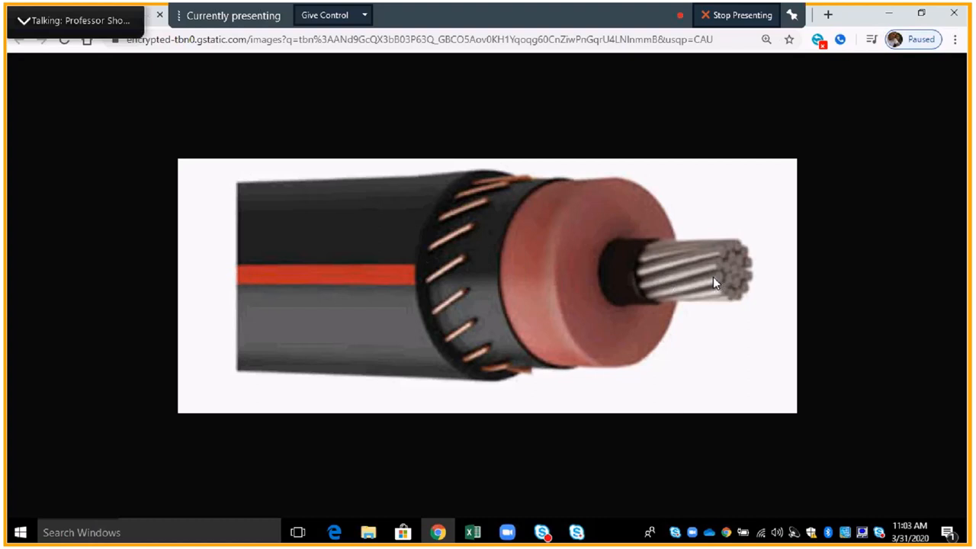
mouse_move(720, 273)
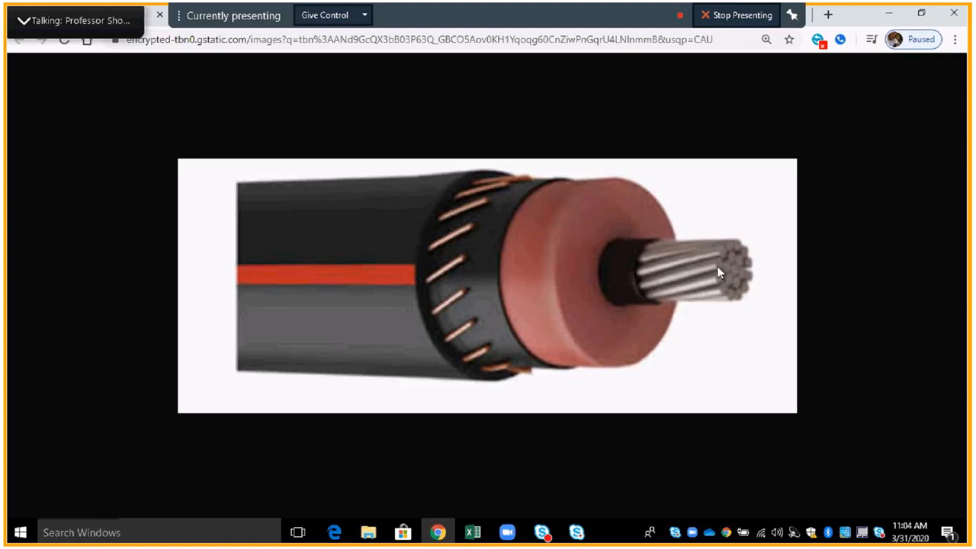
mouse_move(637, 277)
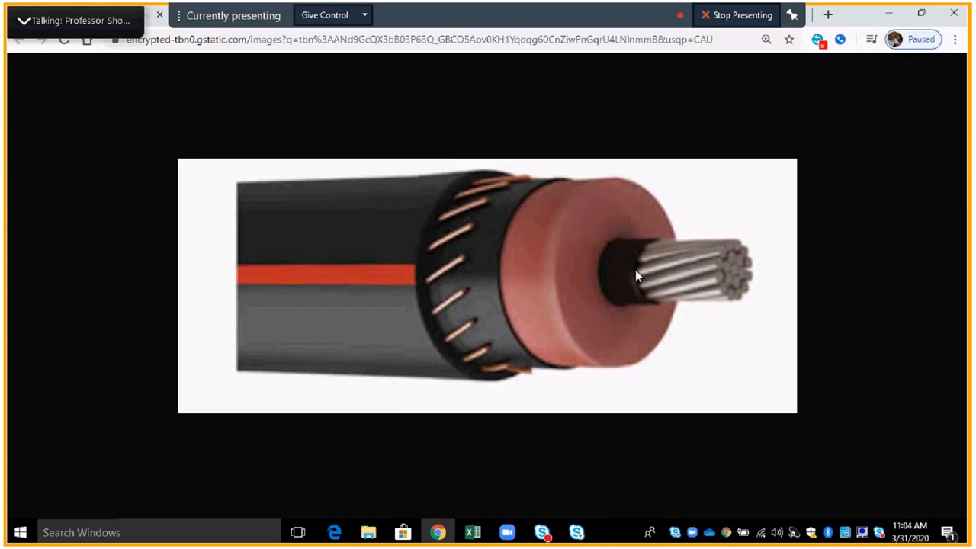
mouse_move(631, 279)
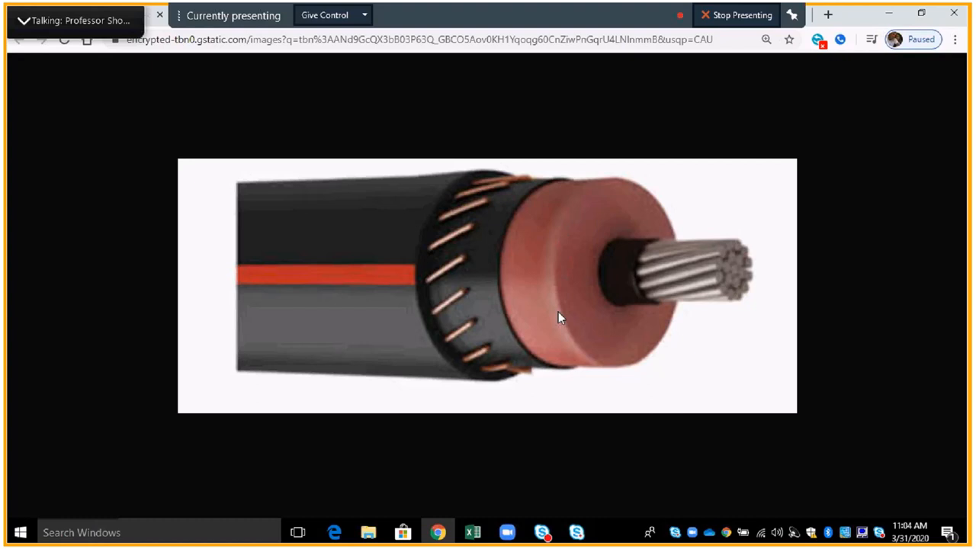
mouse_move(556, 304)
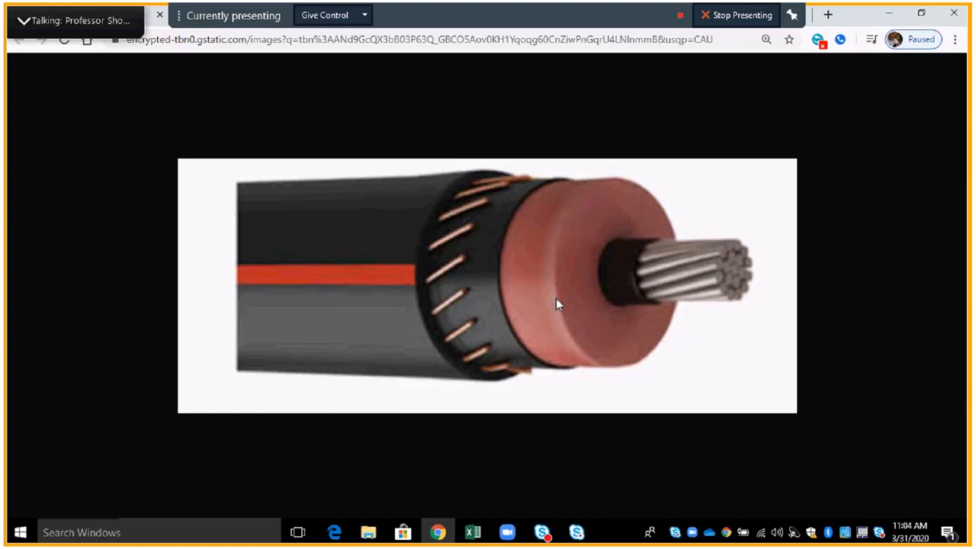
mouse_move(503, 263)
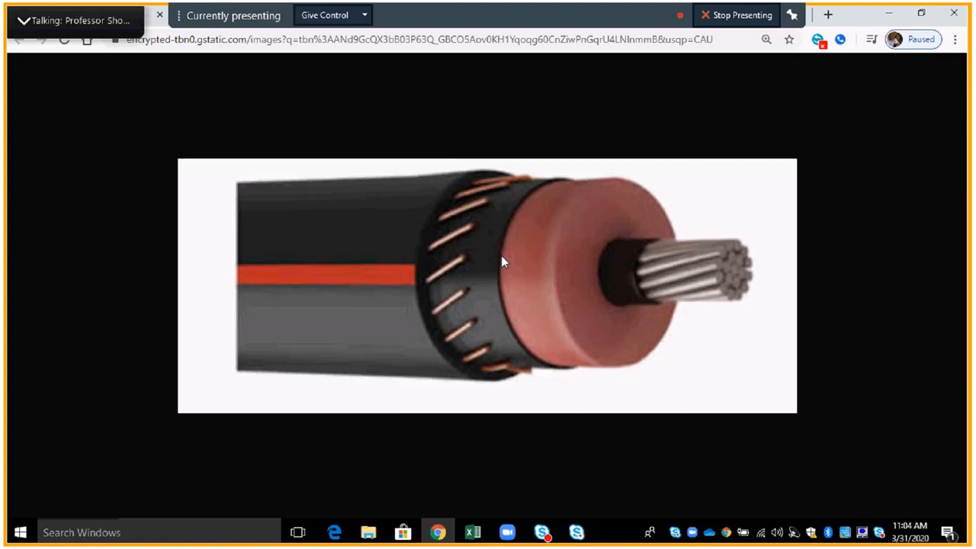
mouse_move(490, 276)
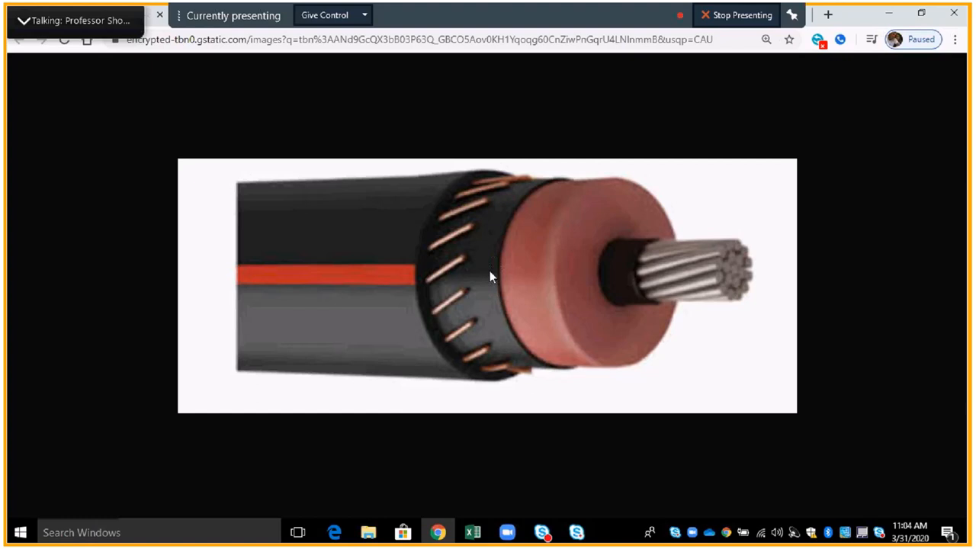
mouse_move(489, 290)
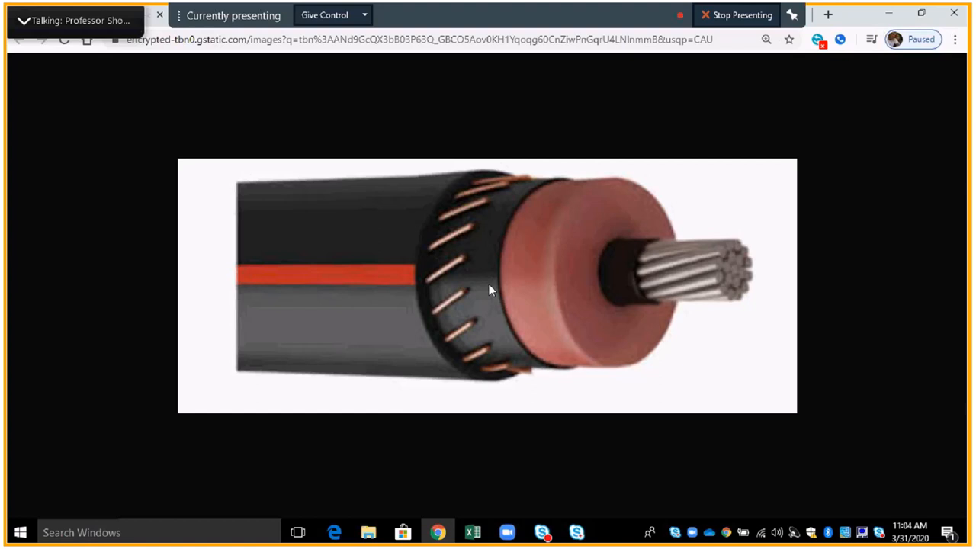
mouse_move(457, 271)
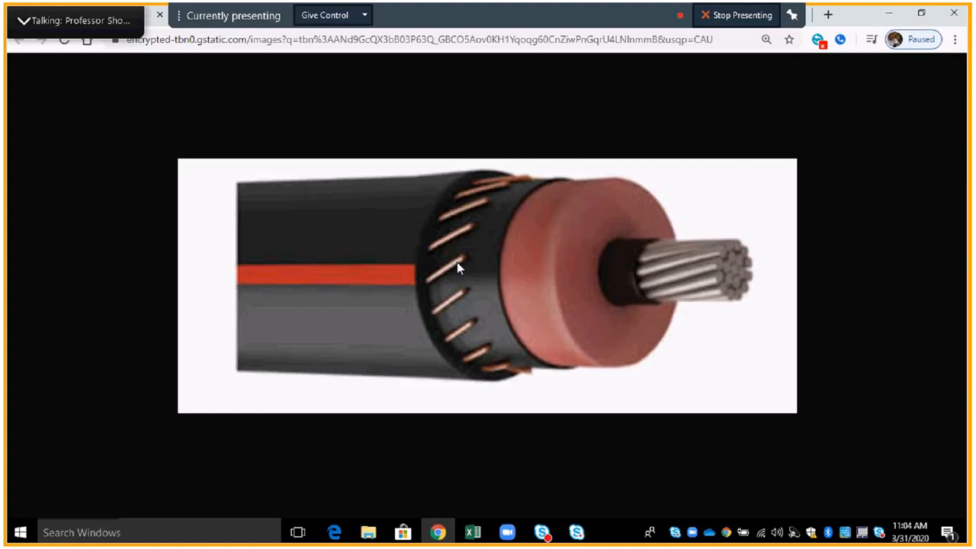
mouse_move(438, 277)
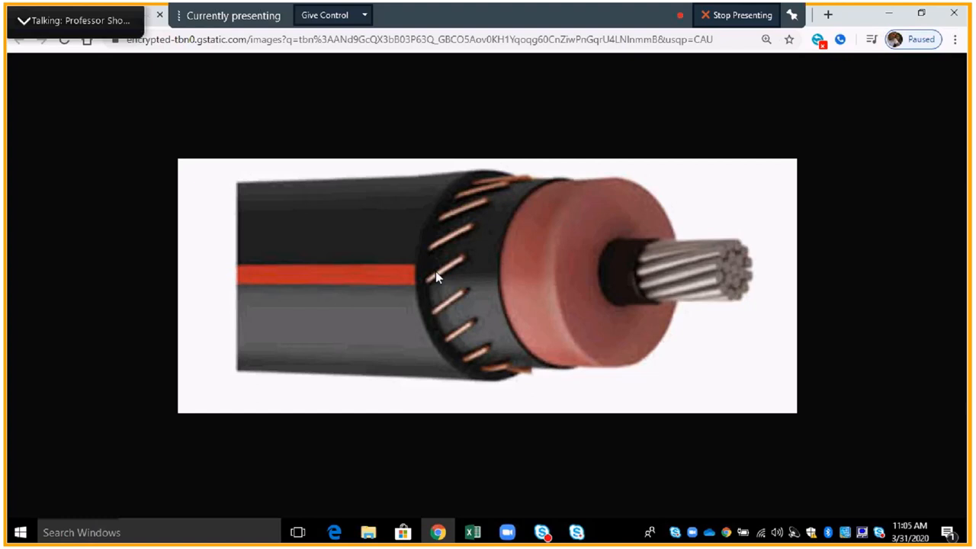
mouse_move(451, 270)
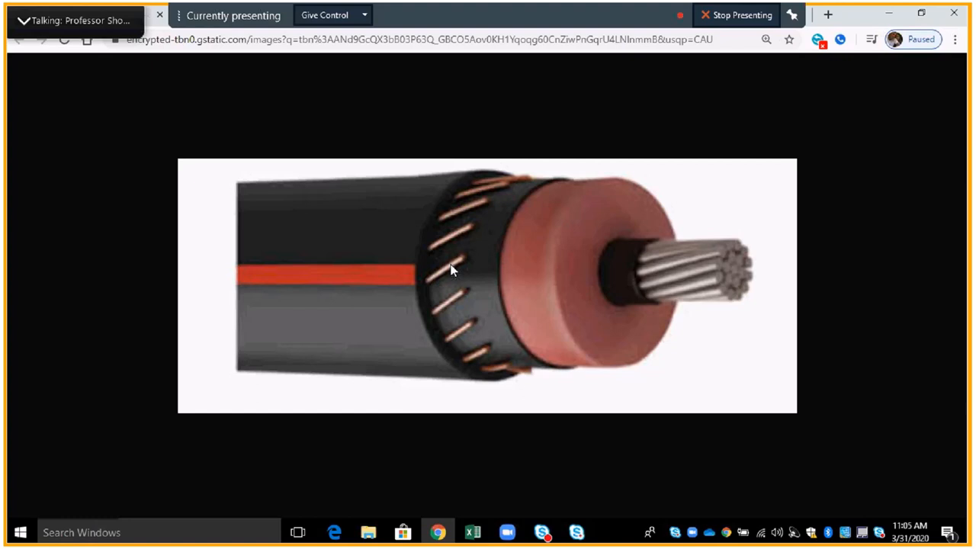
mouse_move(350, 276)
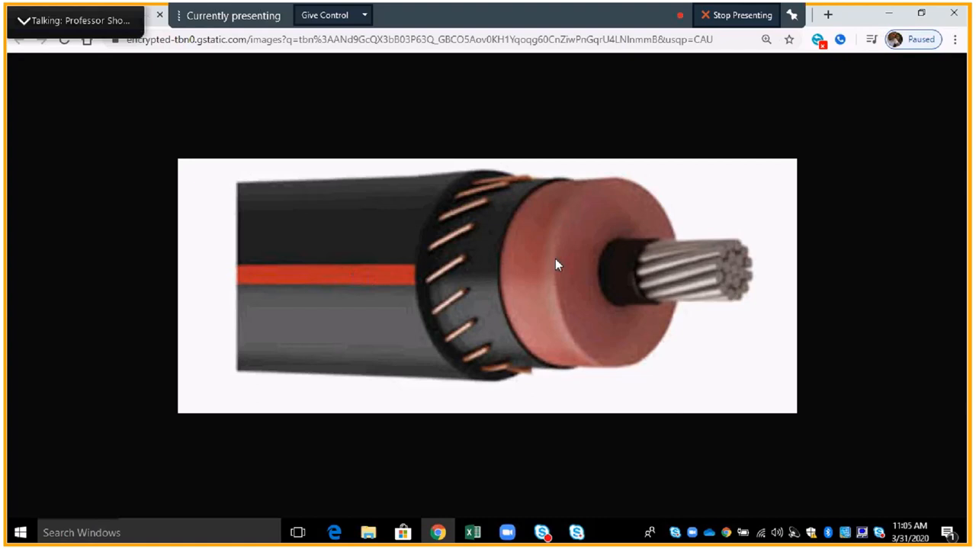
mouse_move(635, 276)
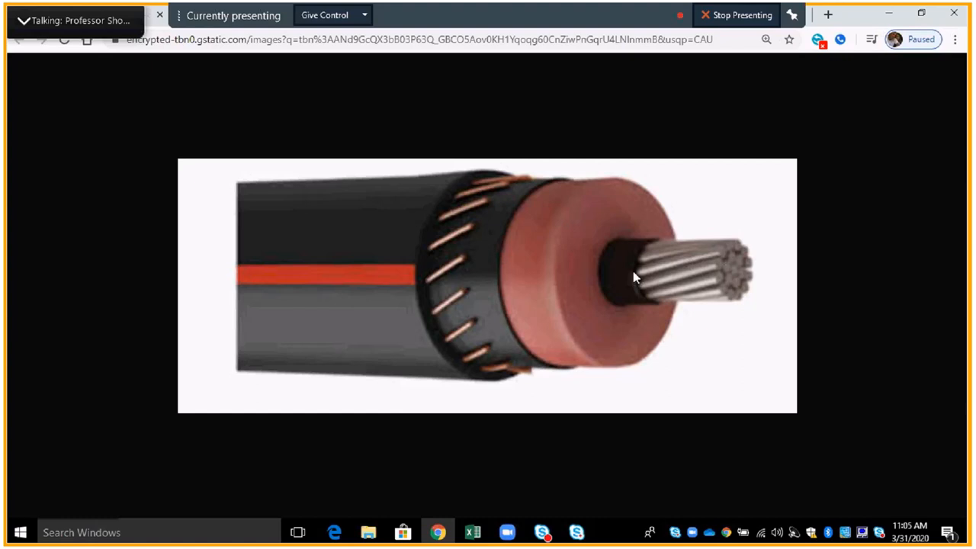
mouse_move(537, 284)
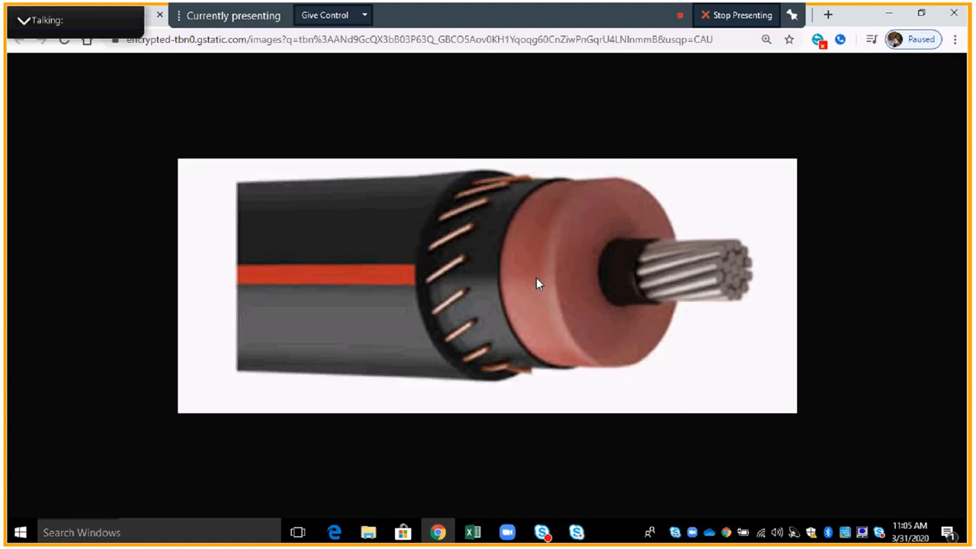
mouse_move(453, 301)
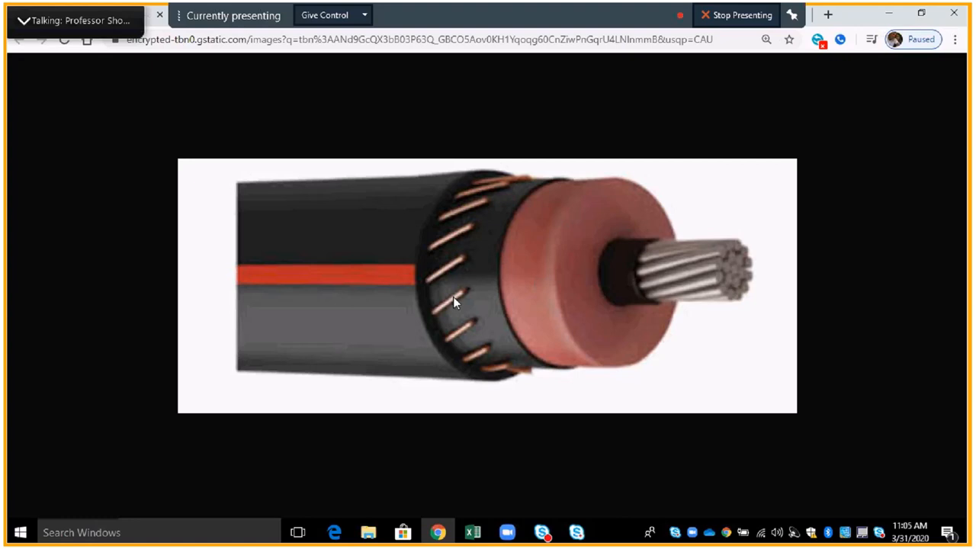
mouse_move(835, 148)
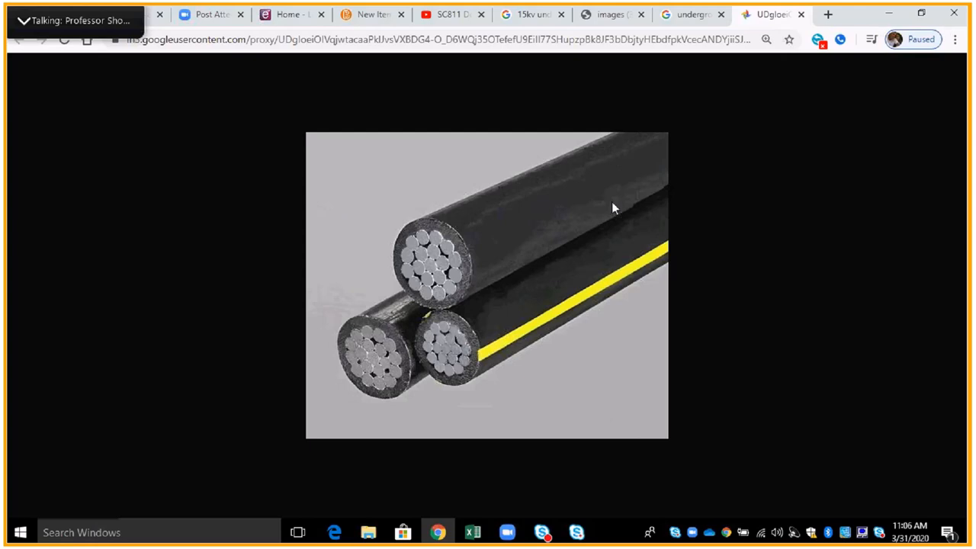
mouse_move(377, 361)
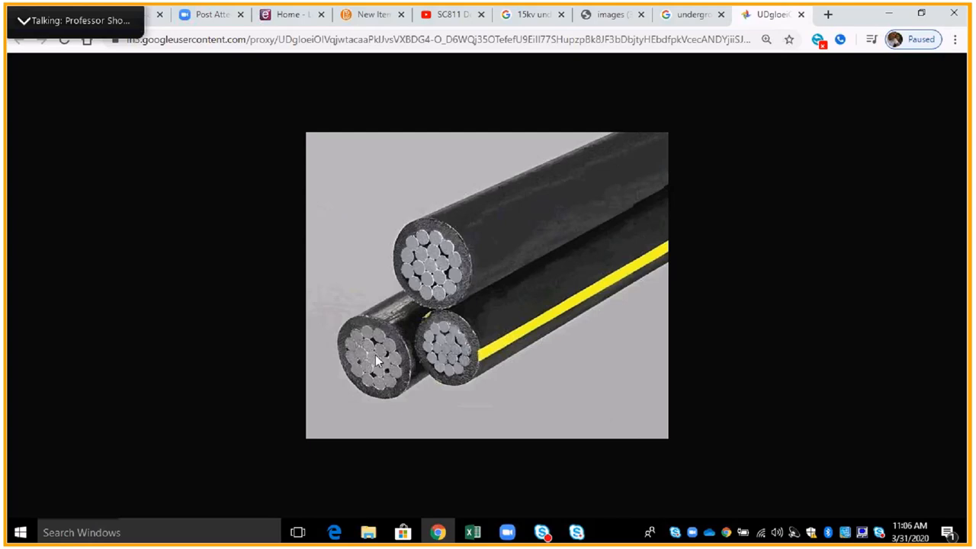
mouse_move(431, 273)
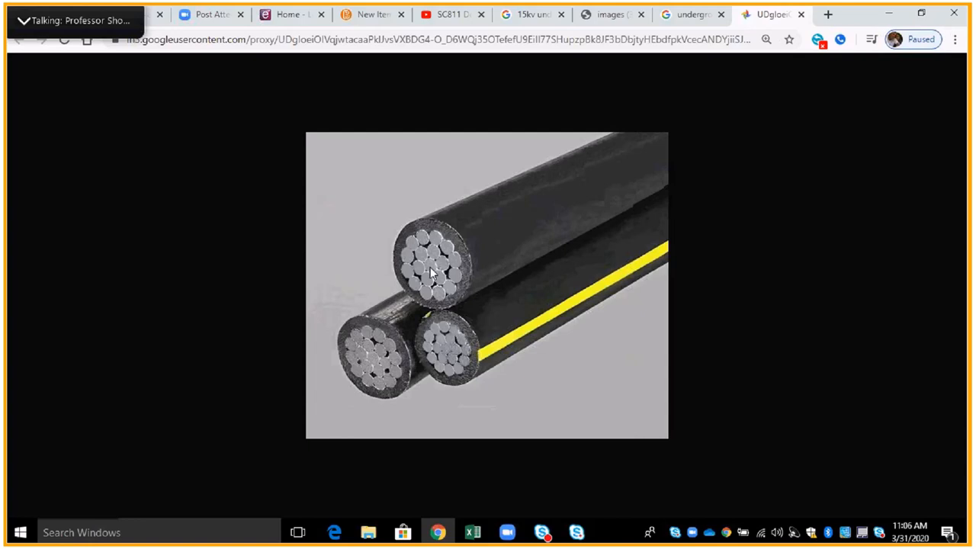
mouse_move(438, 327)
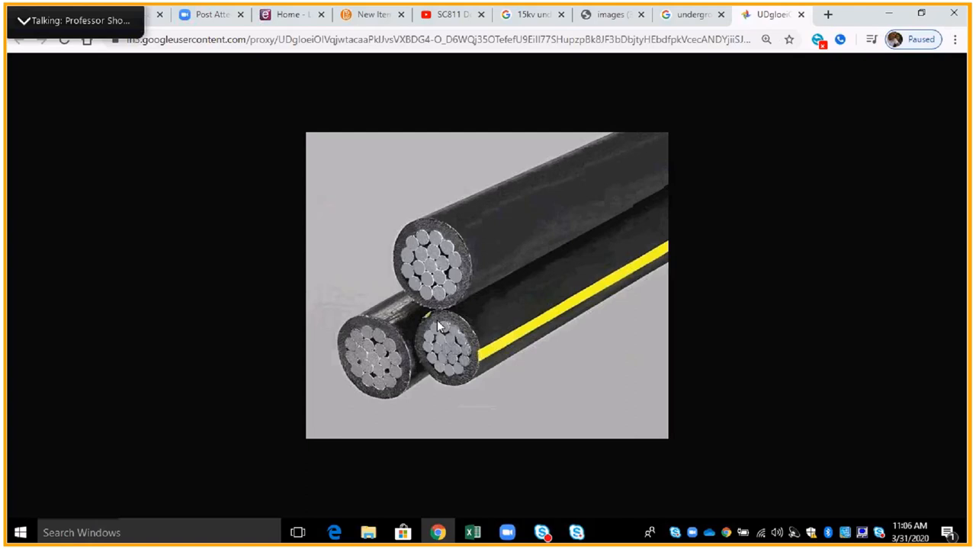
mouse_move(433, 327)
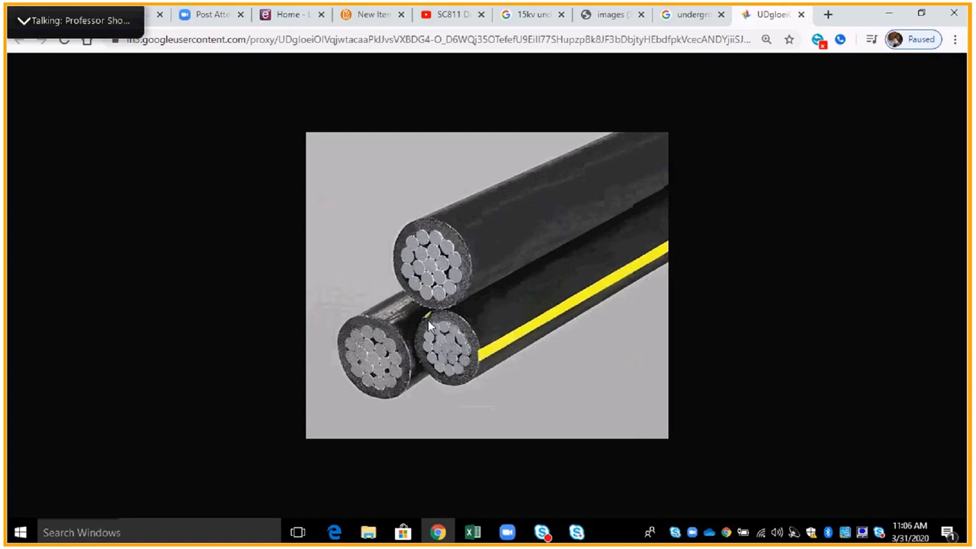
mouse_move(533, 331)
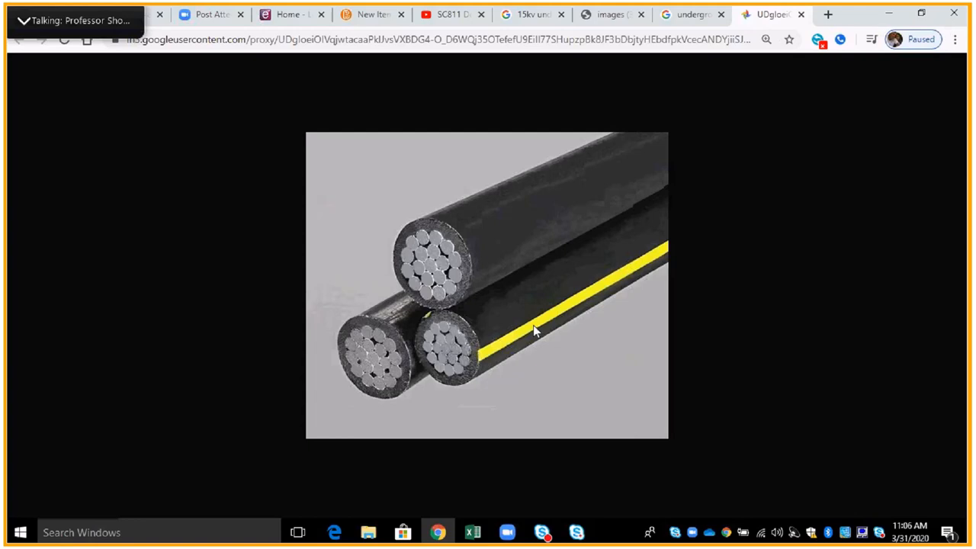
mouse_move(448, 358)
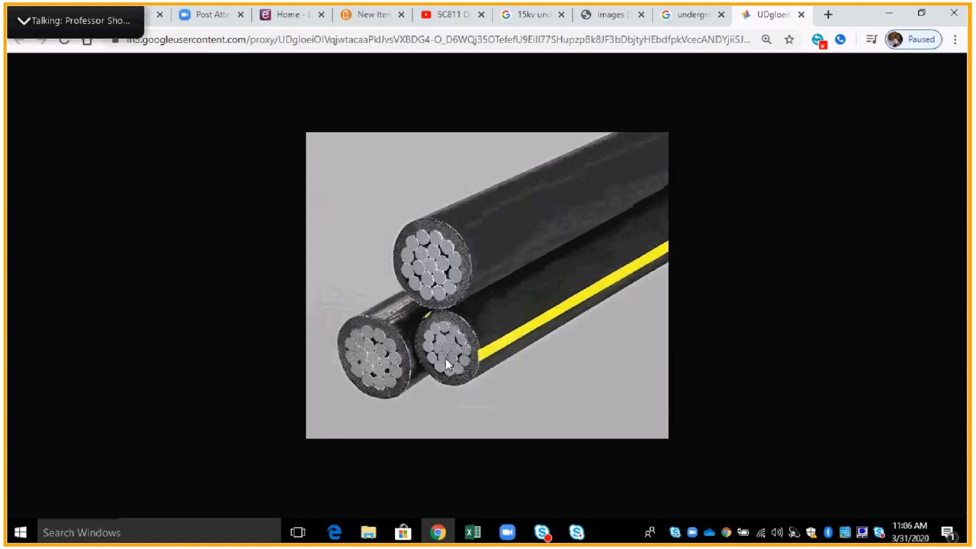
mouse_move(370, 366)
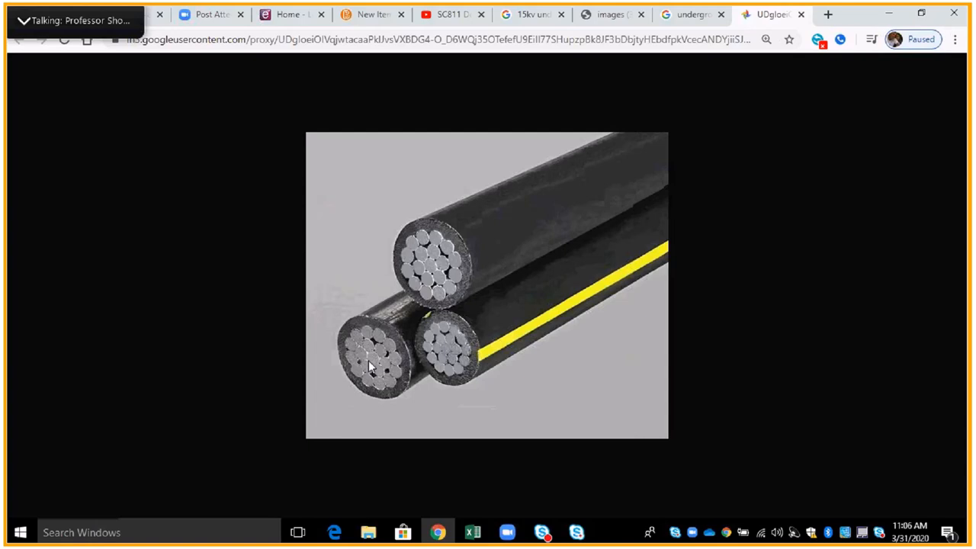
mouse_move(373, 256)
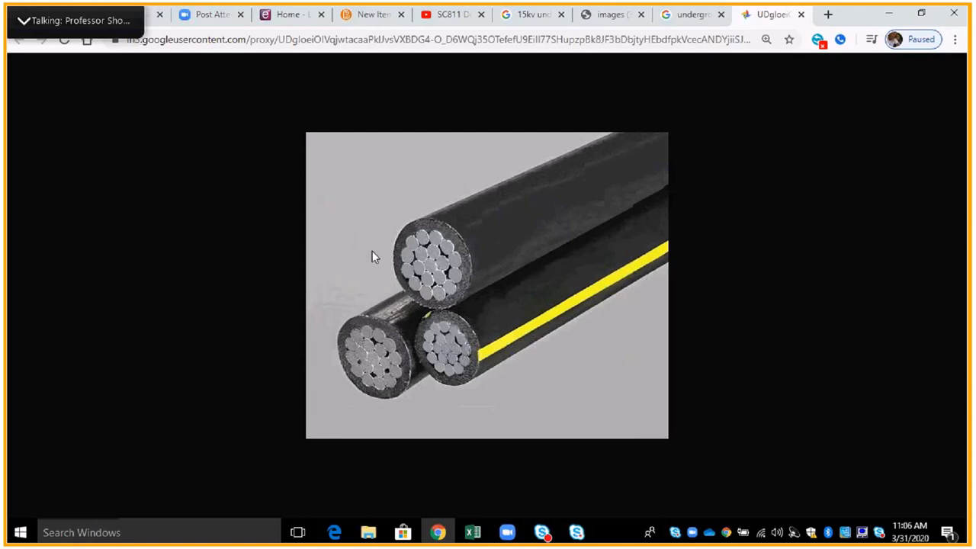
mouse_move(457, 354)
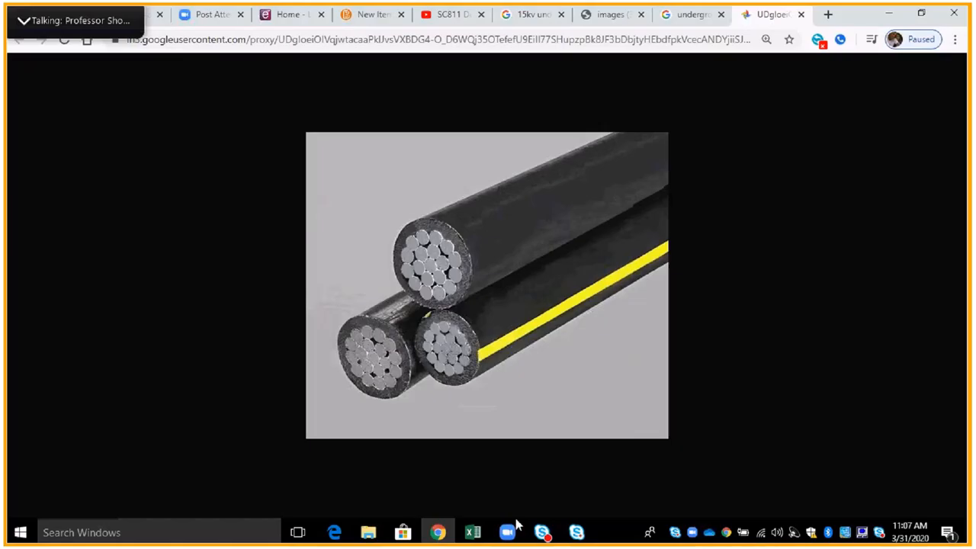
Bring the Skype for Business conversation window up over the triplex cable image.
left_click(542, 532)
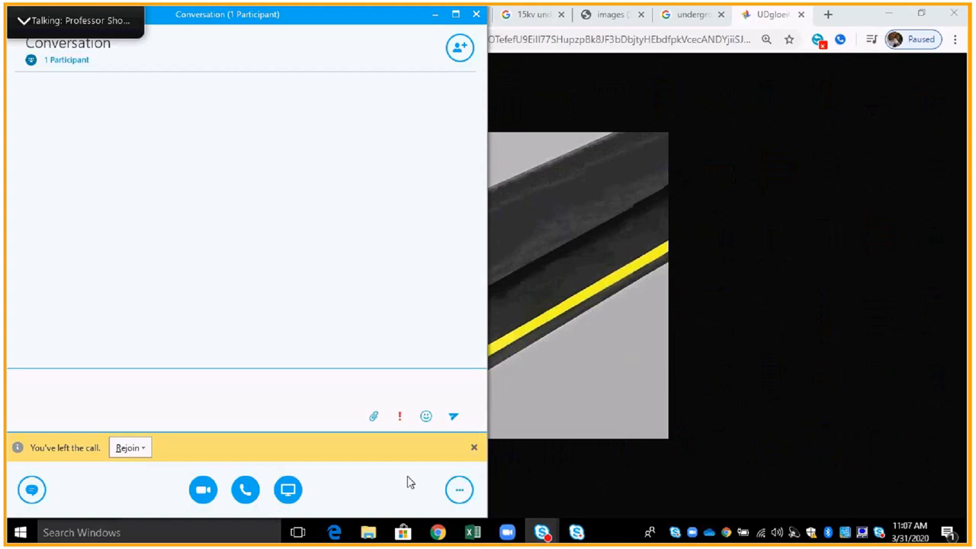